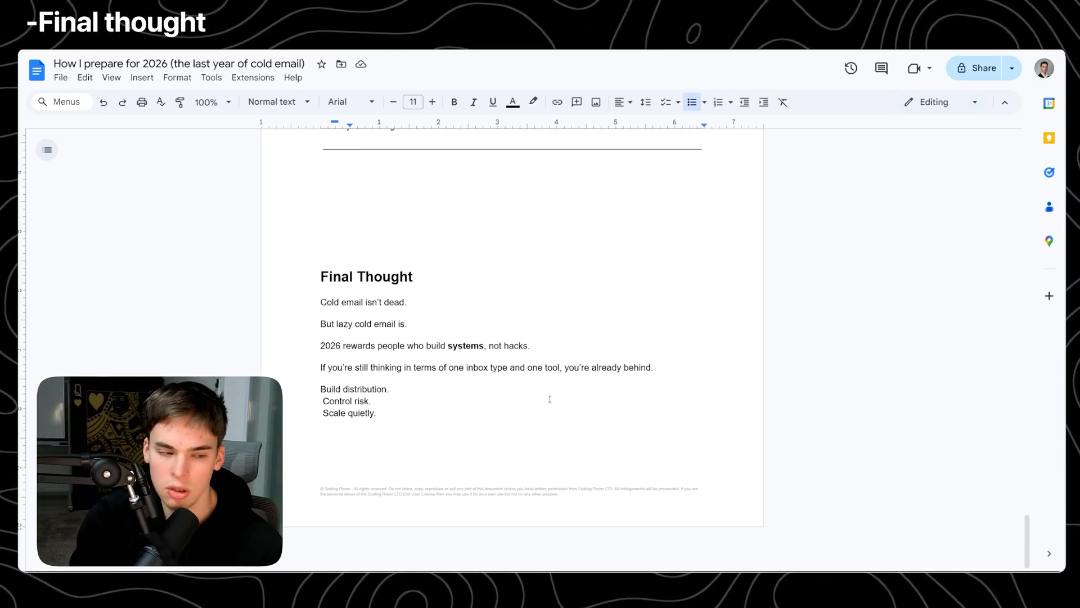
left_click(389, 389)
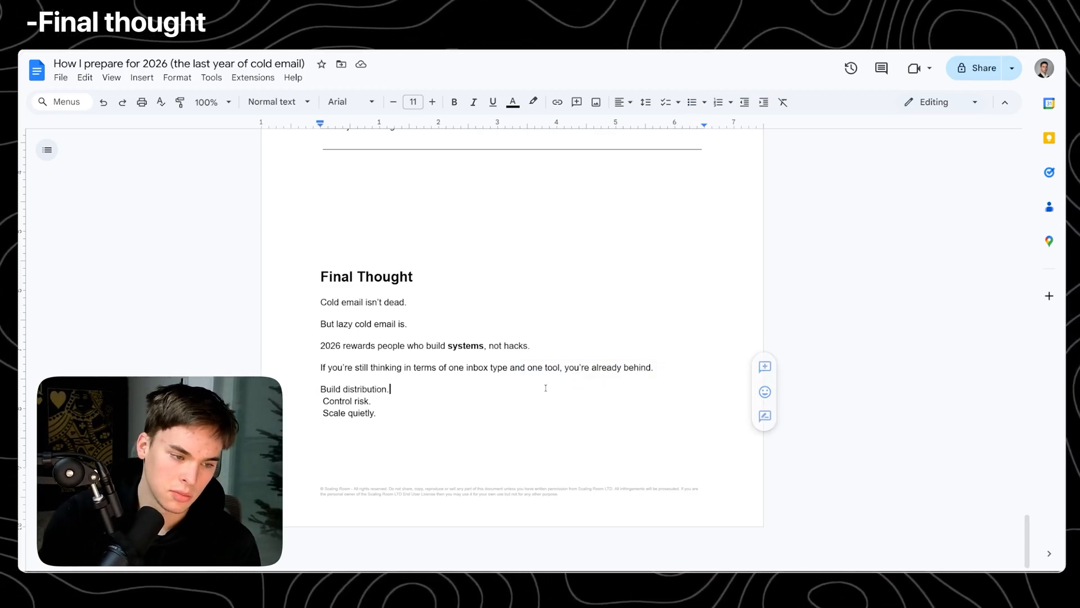